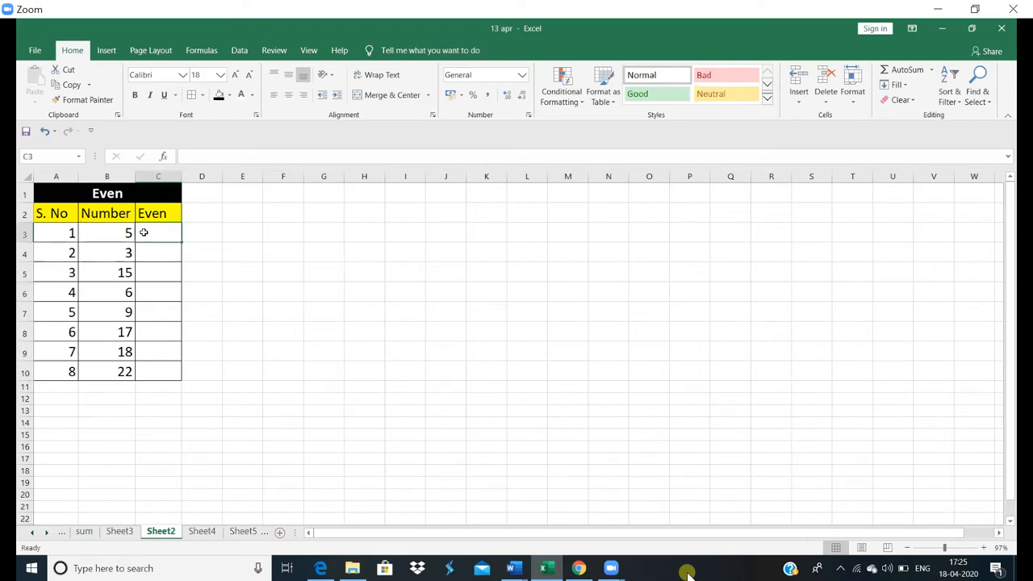
# Enter =EVEN(B3) in C3 so it returns 6
pyautogui.write('=')
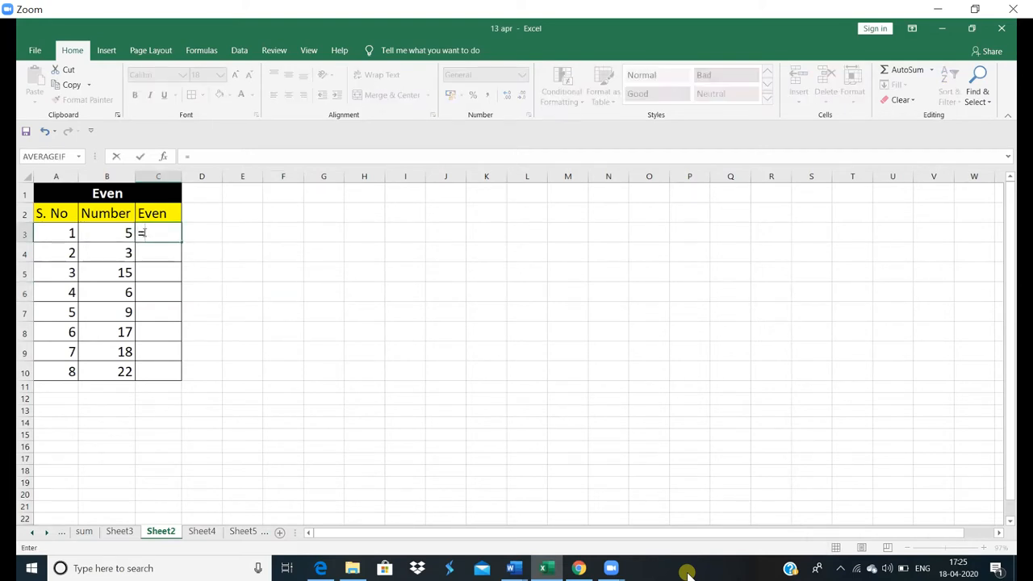
pyautogui.write('eve')
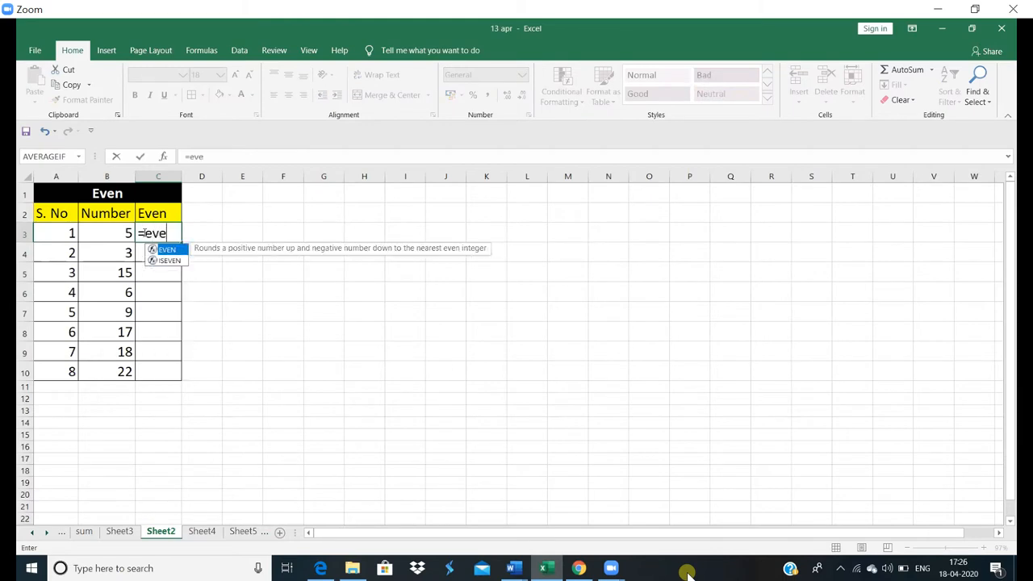
pyautogui.write('EVEN(')
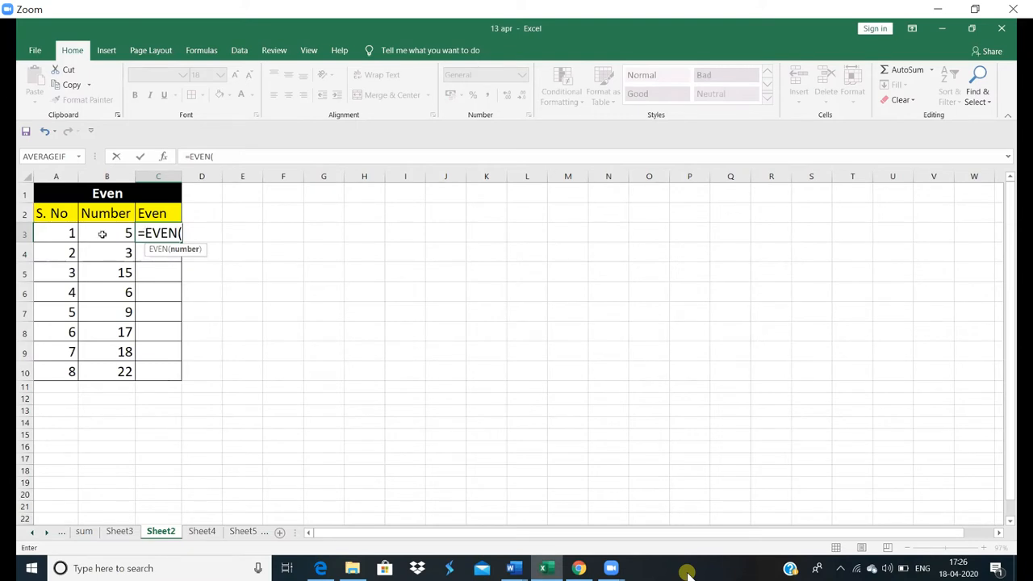
pyautogui.click(107, 233)
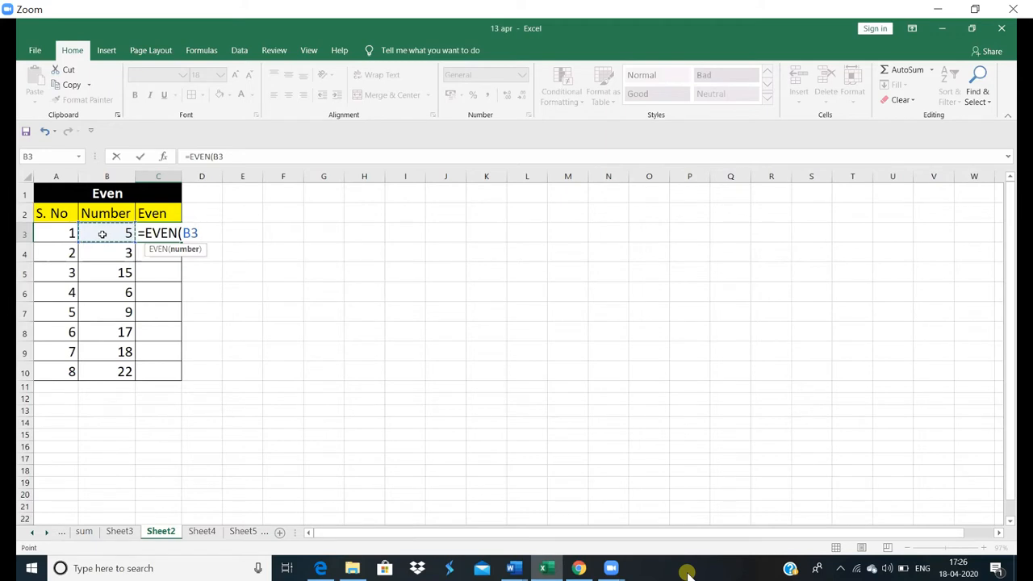
pyautogui.press('Enter')
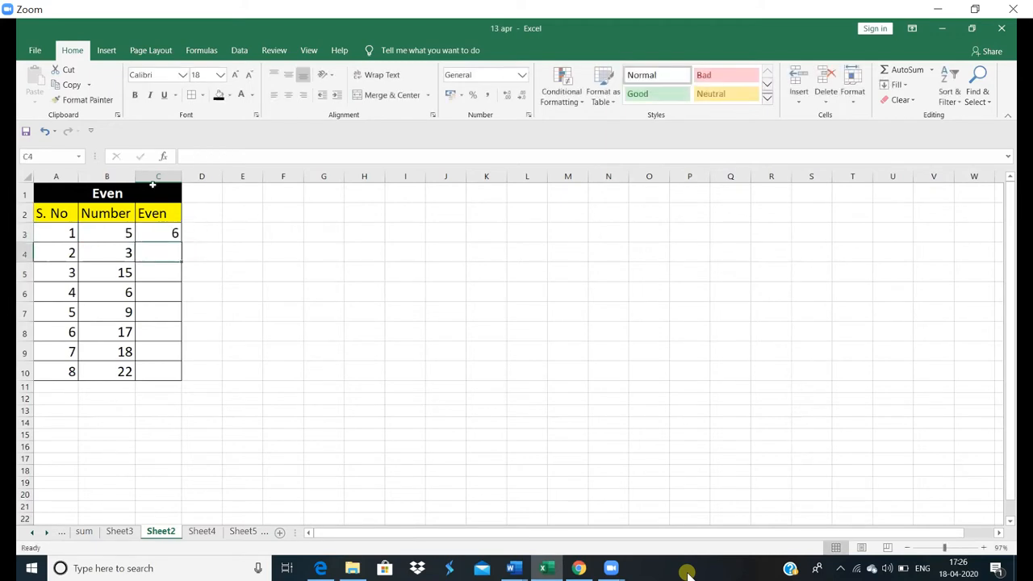
pyautogui.moveTo(165, 233)
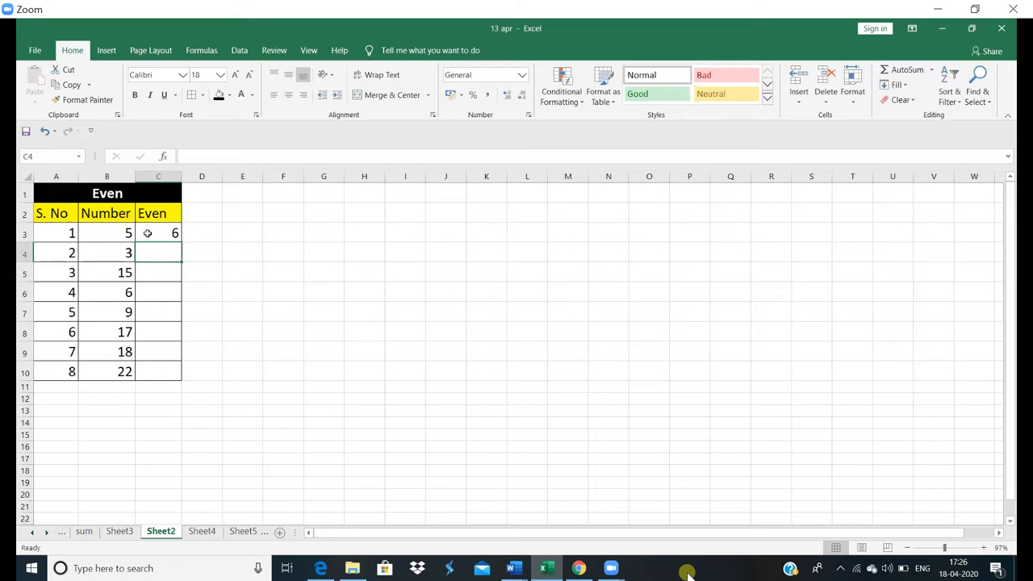
pyautogui.moveTo(170, 234)
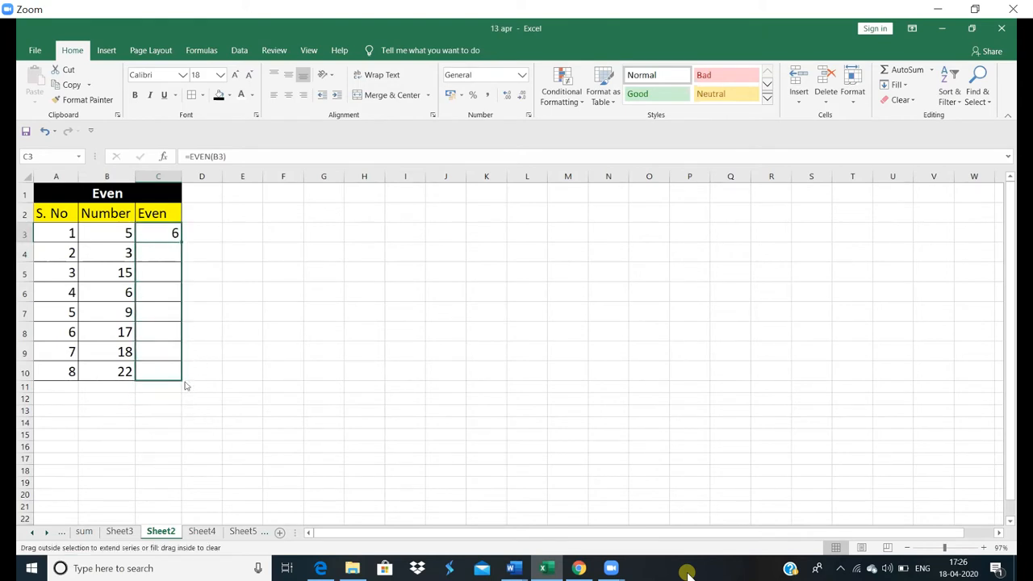
# Copy C3's =EVEN formula down to C10, giving even results 6 through 22
pyautogui.moveTo(175, 237); pyautogui.dragTo(175, 371)
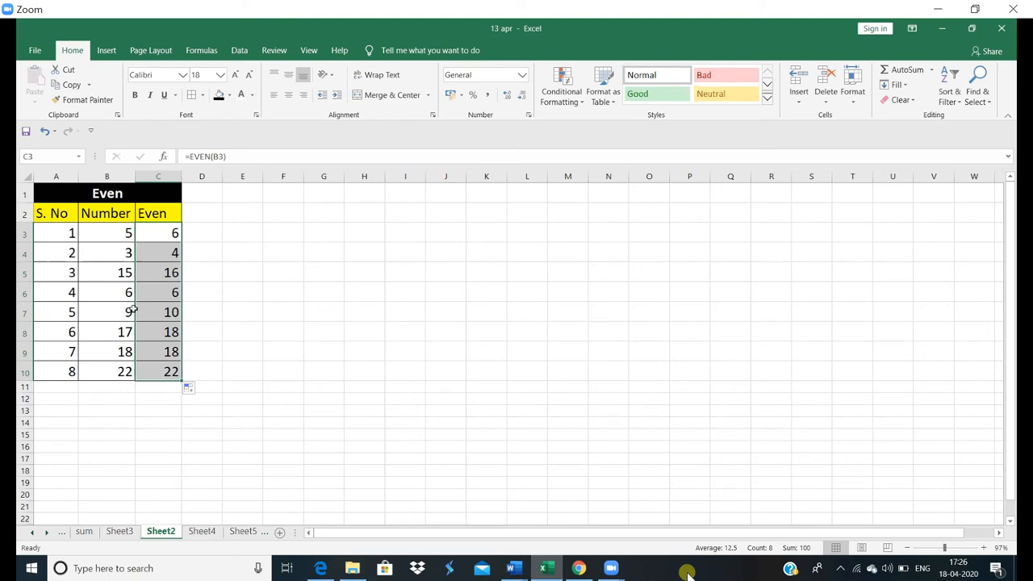
pyautogui.moveTo(188, 265)
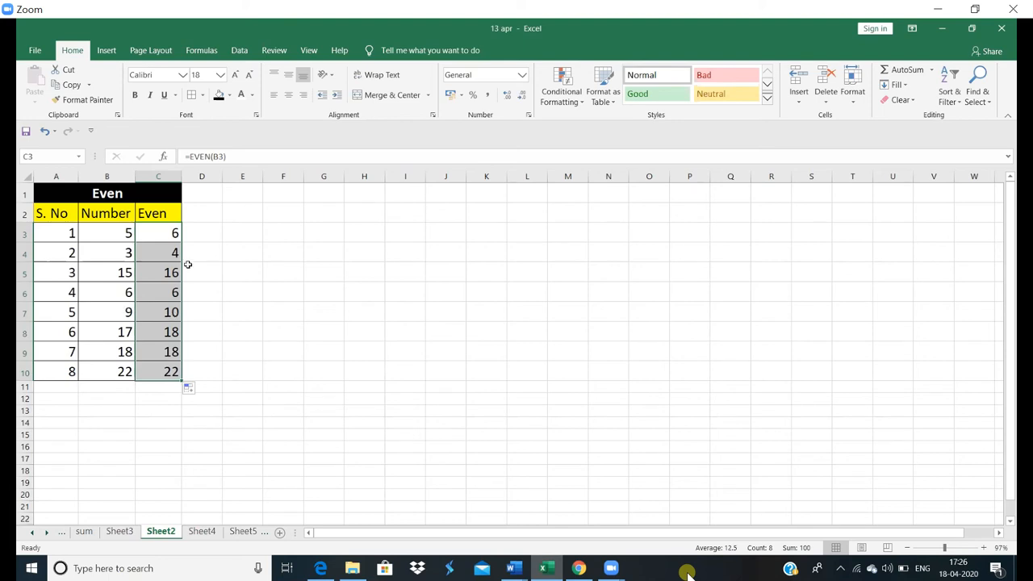